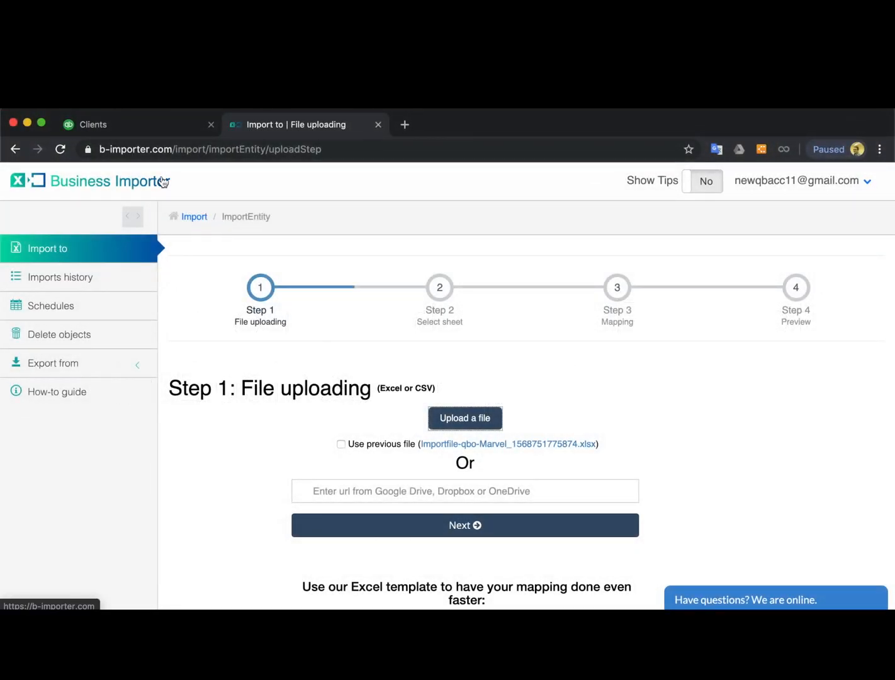
pyautogui.moveTo(87, 248)
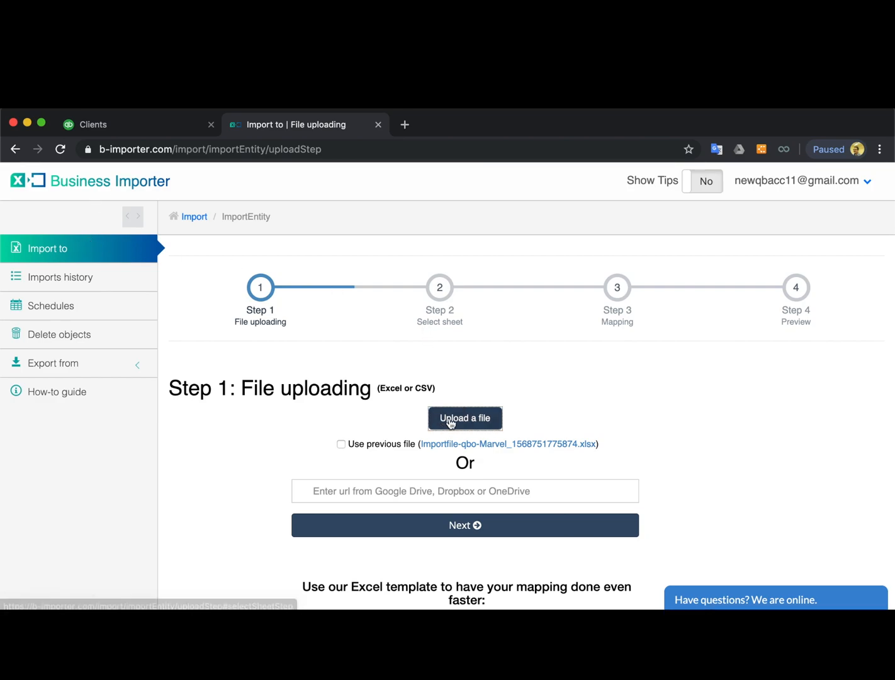
# Step: Upload Import file-qbo-Marvel.xlsx from Downloads as the file to import
pyautogui.click(465, 418)
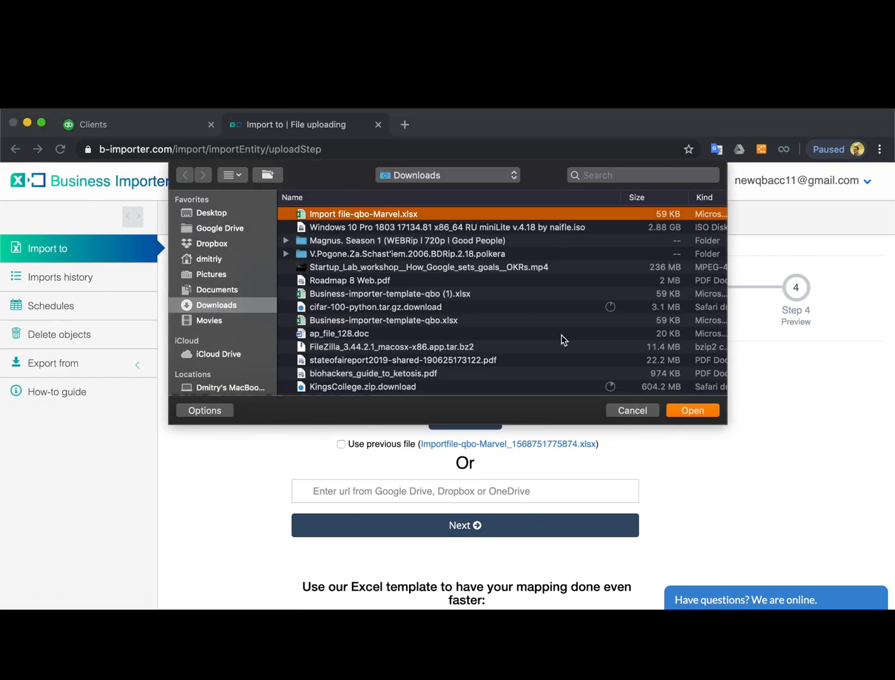
pyautogui.click(692, 410)
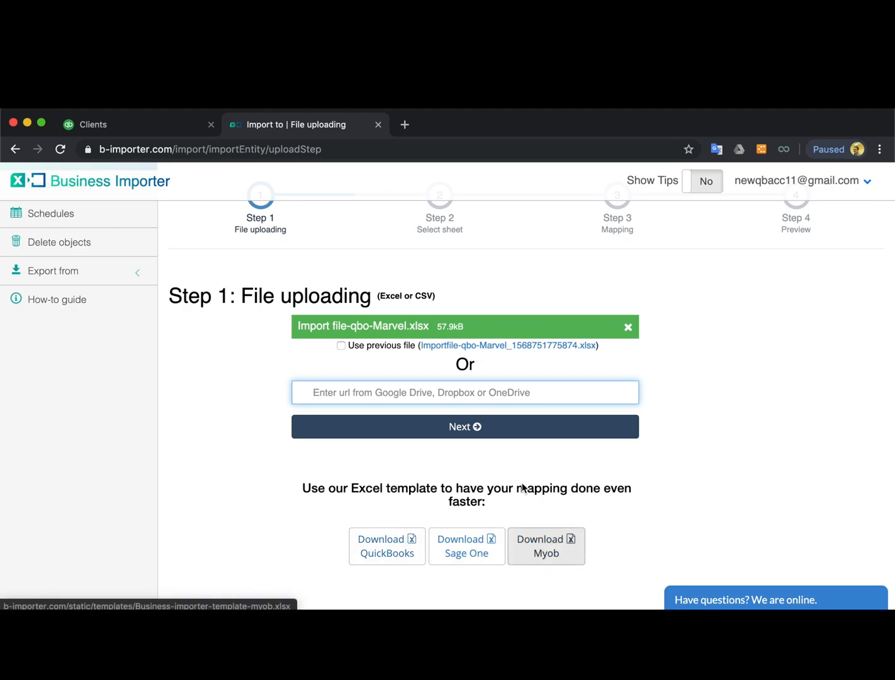
# Step: Select the 'Sales Receipt for Hammer' sheet from the uploaded workbook
pyautogui.click(464, 427)
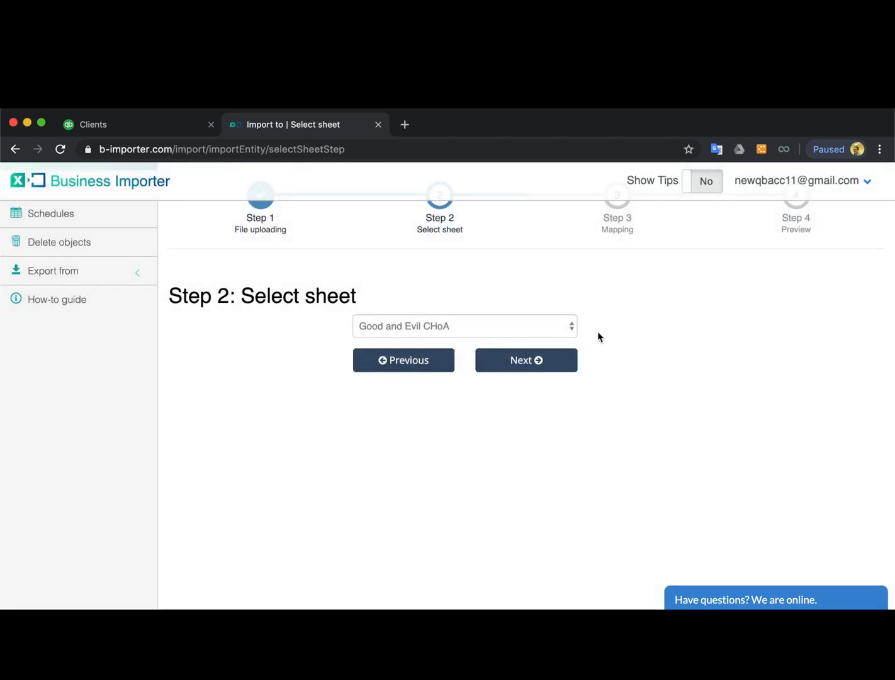
pyautogui.click(465, 326)
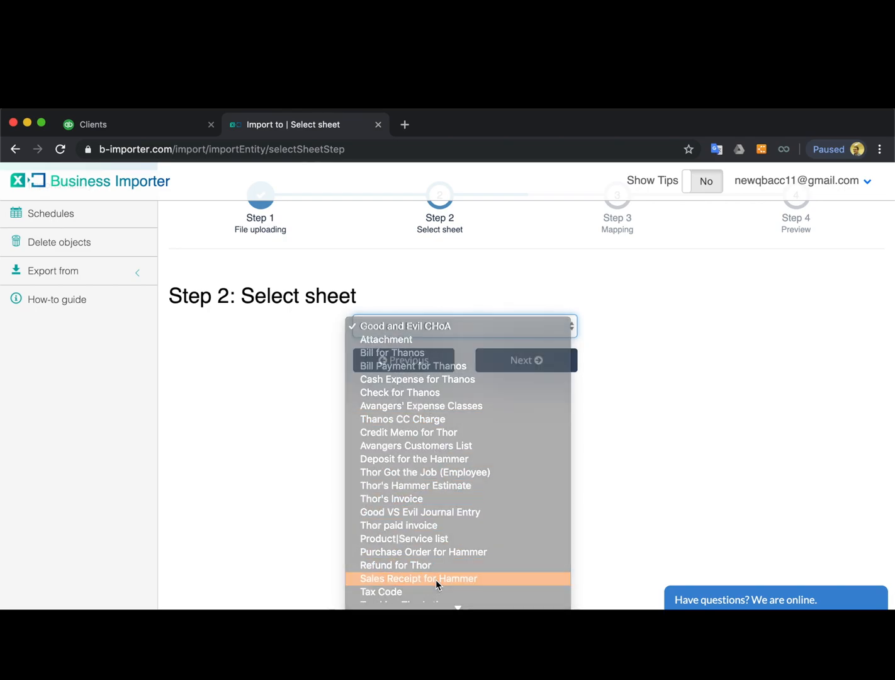
pyautogui.click(419, 578)
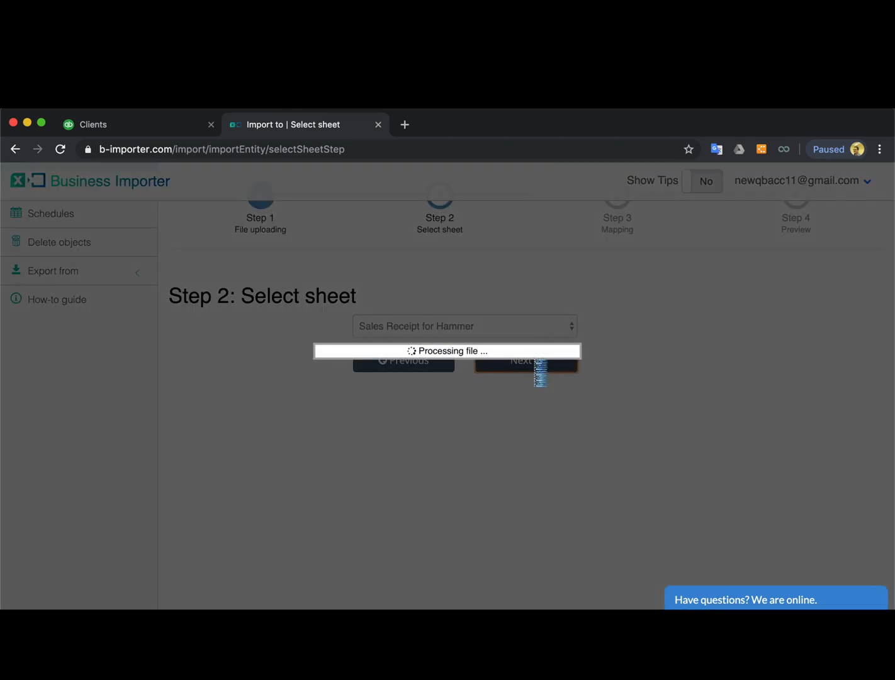
# Step: Target the company My Accounting Co and choose Sales Receipt as the entity
pyautogui.click(526, 363)
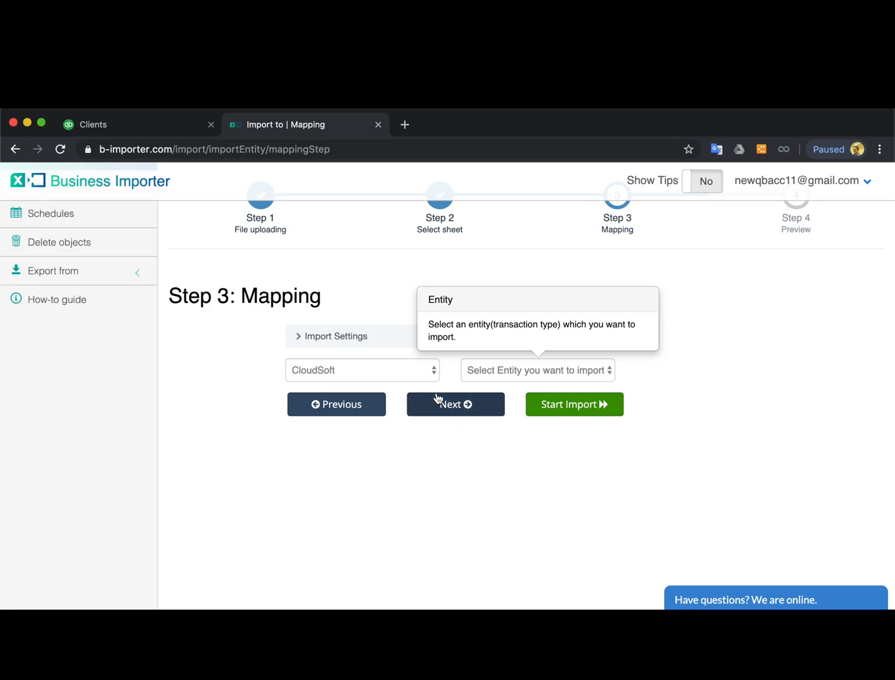
pyautogui.click(362, 369)
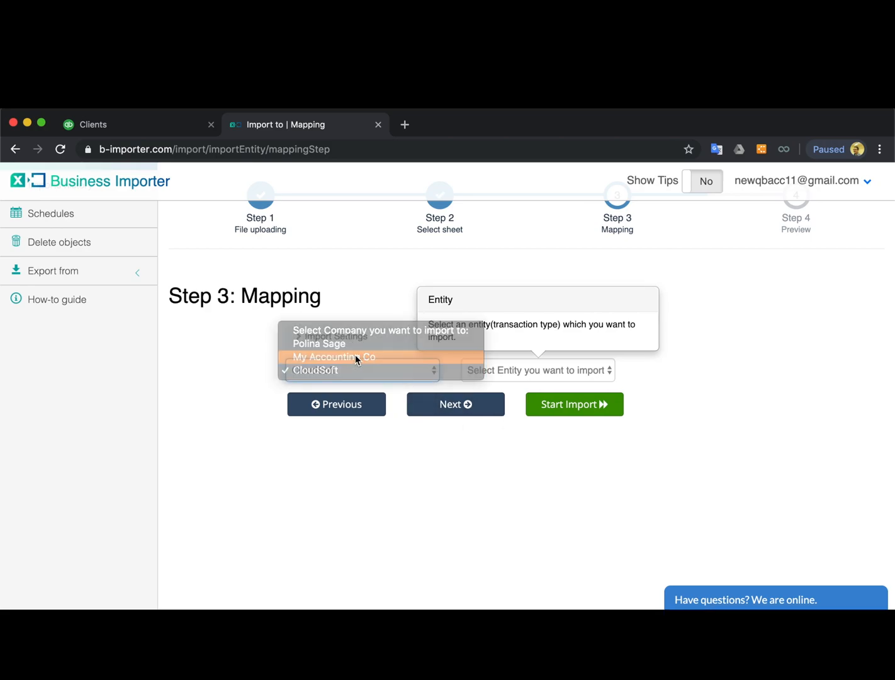
pyautogui.click(333, 357)
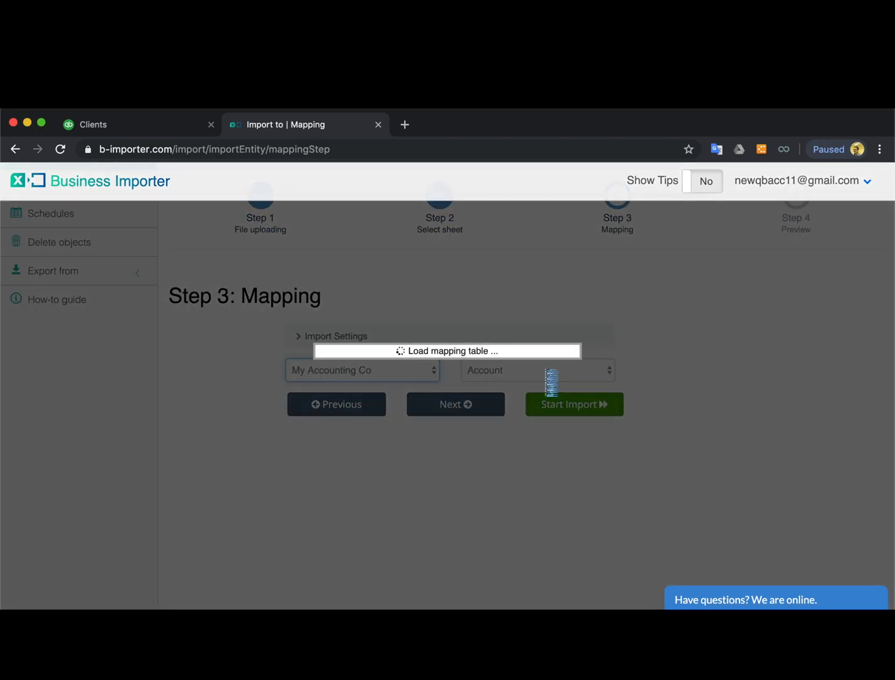
pyautogui.click(537, 369)
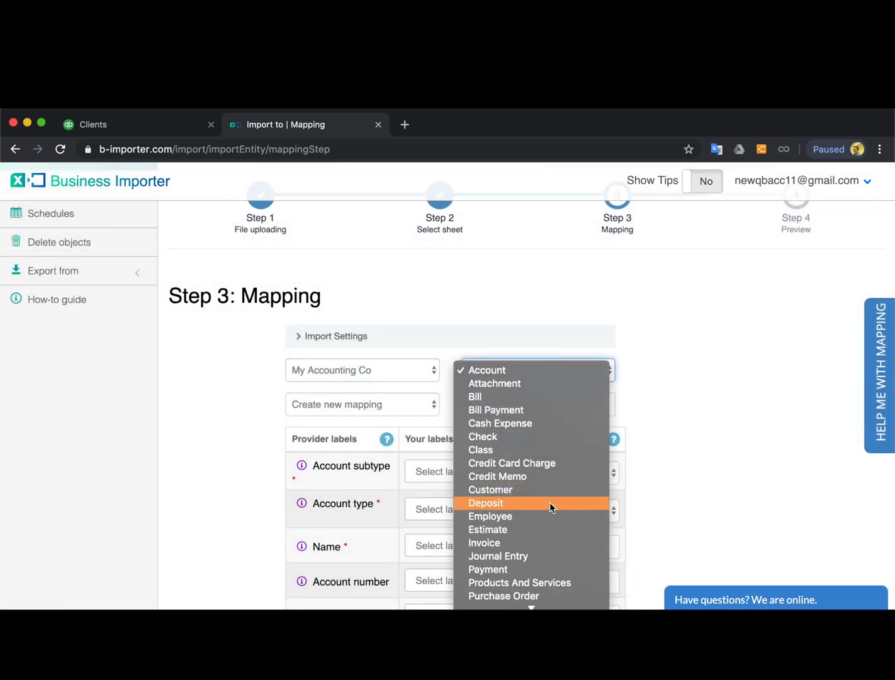
pyautogui.moveTo(522, 544)
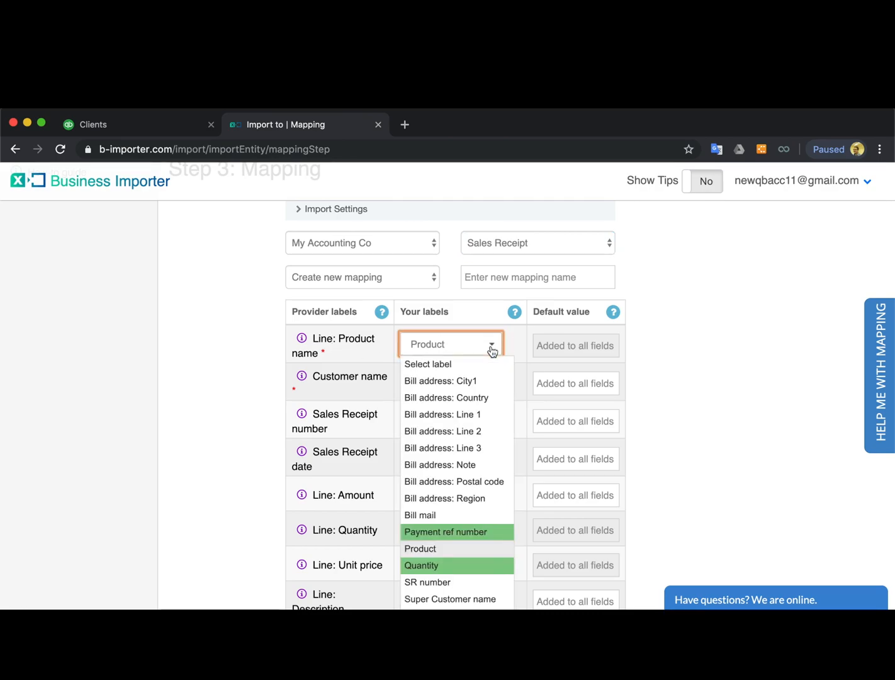
# Step: Map Line: Product name to Product and customer name to Super Customer name
pyautogui.click(420, 548)
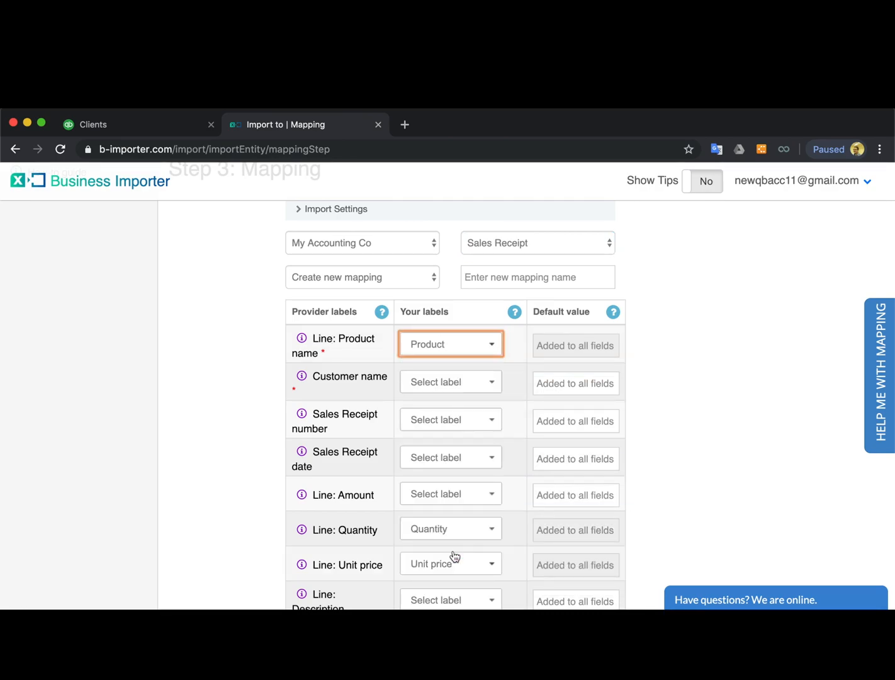
pyautogui.click(450, 382)
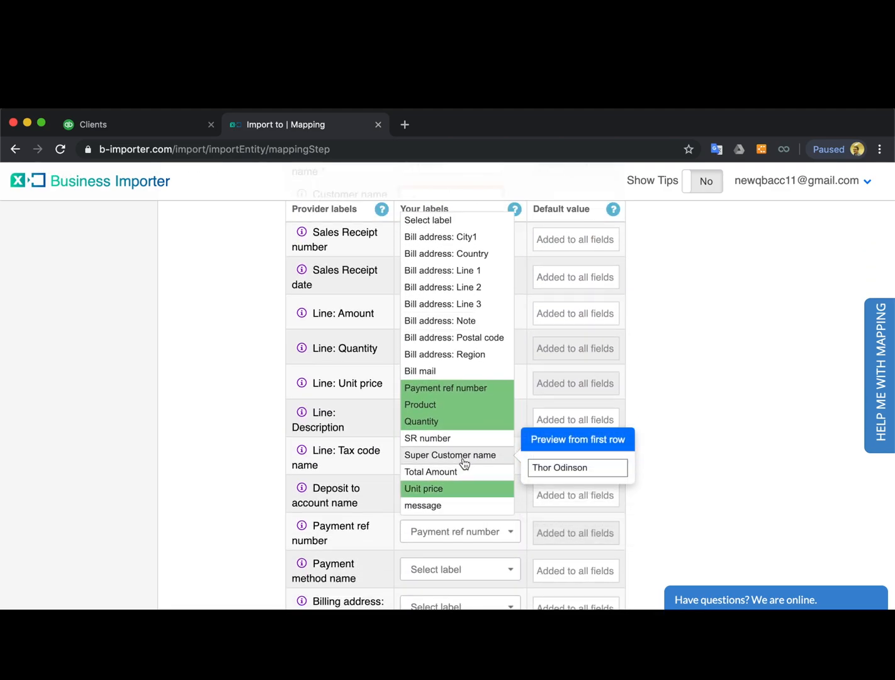
pyautogui.click(450, 454)
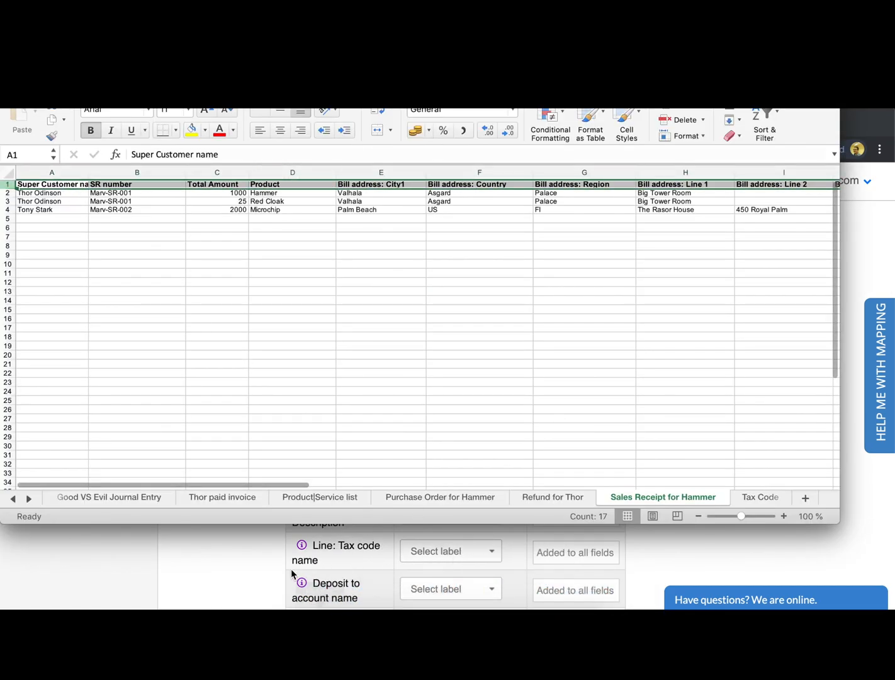
pyautogui.click(449, 333)
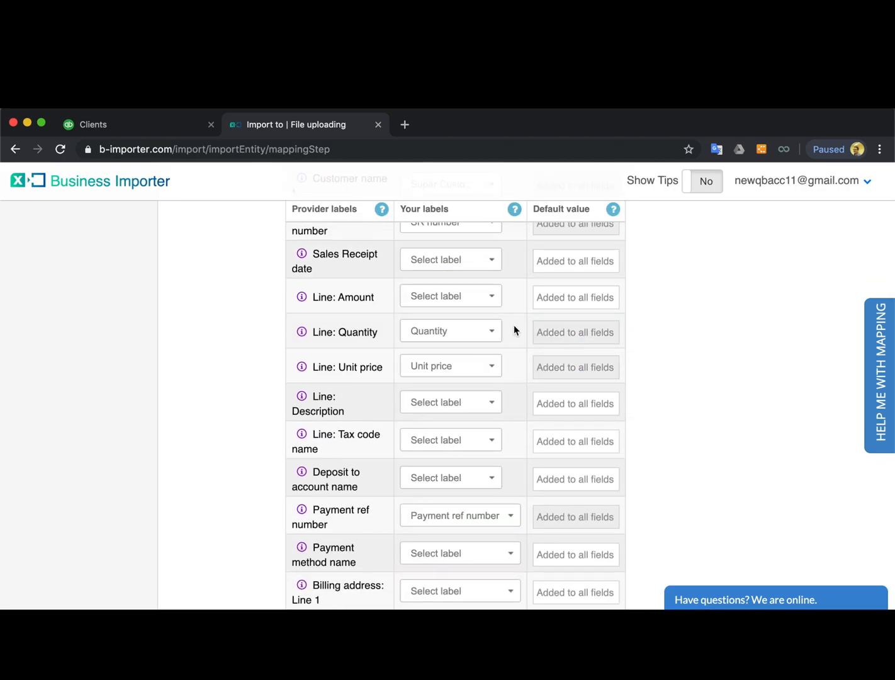
# Step: Map Line: Amount to Total Amount and name the mapping 'My New Mapping'
pyautogui.click(451, 296)
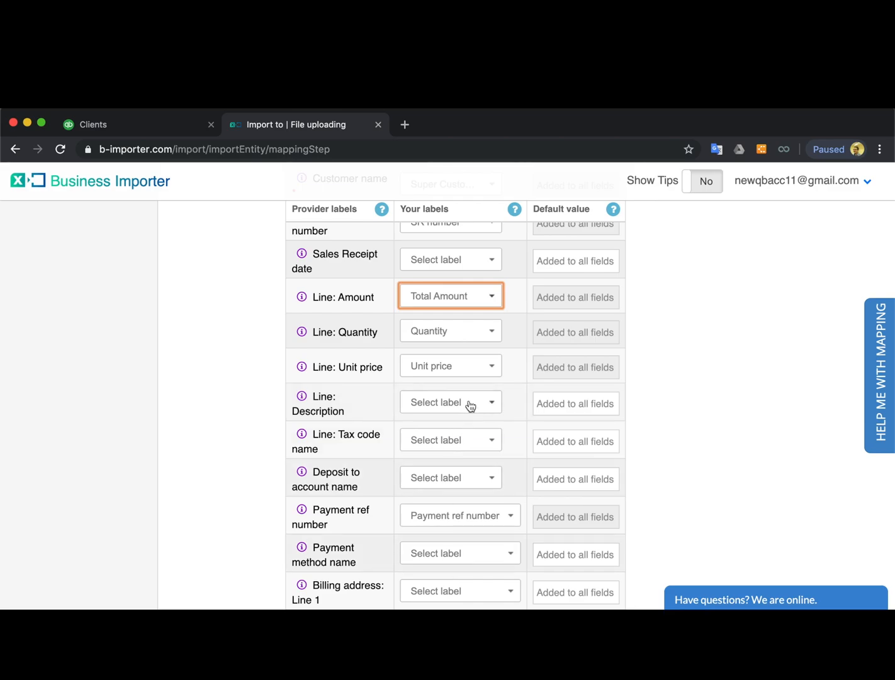
pyautogui.scroll(3)
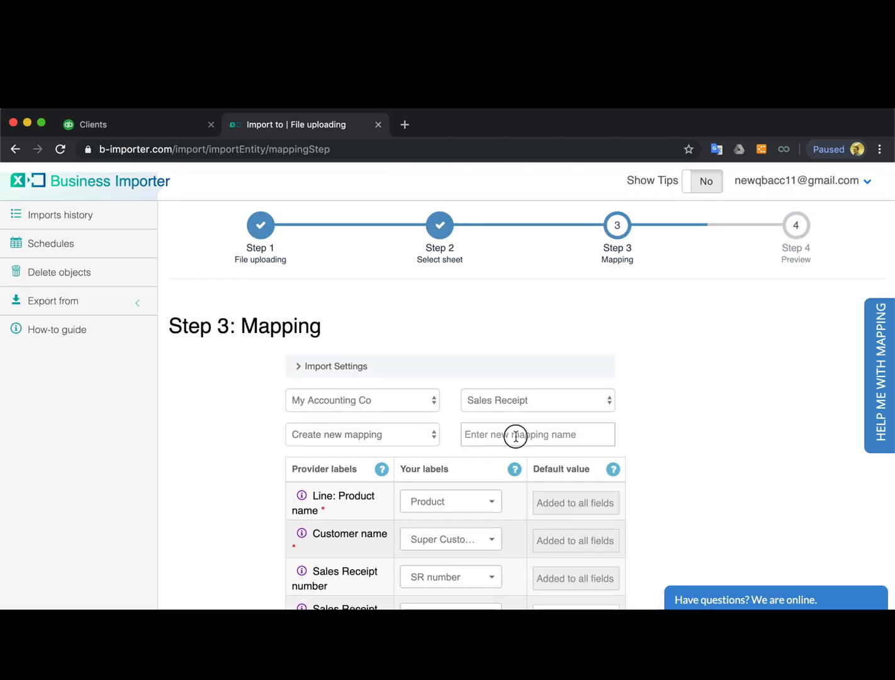
pyautogui.write('My N')
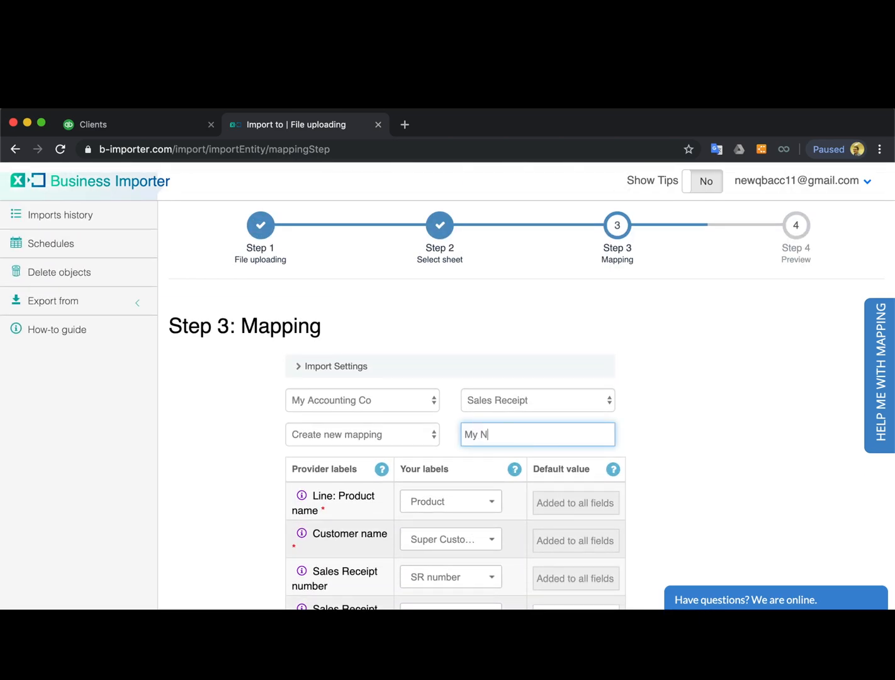
pyautogui.write('ew Mapping')
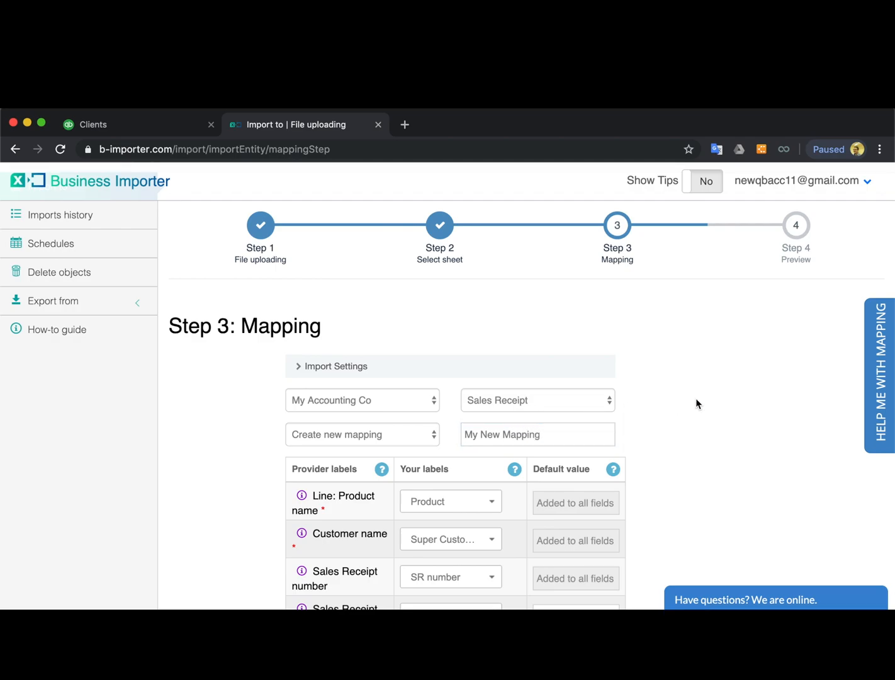
pyautogui.scroll(-3)
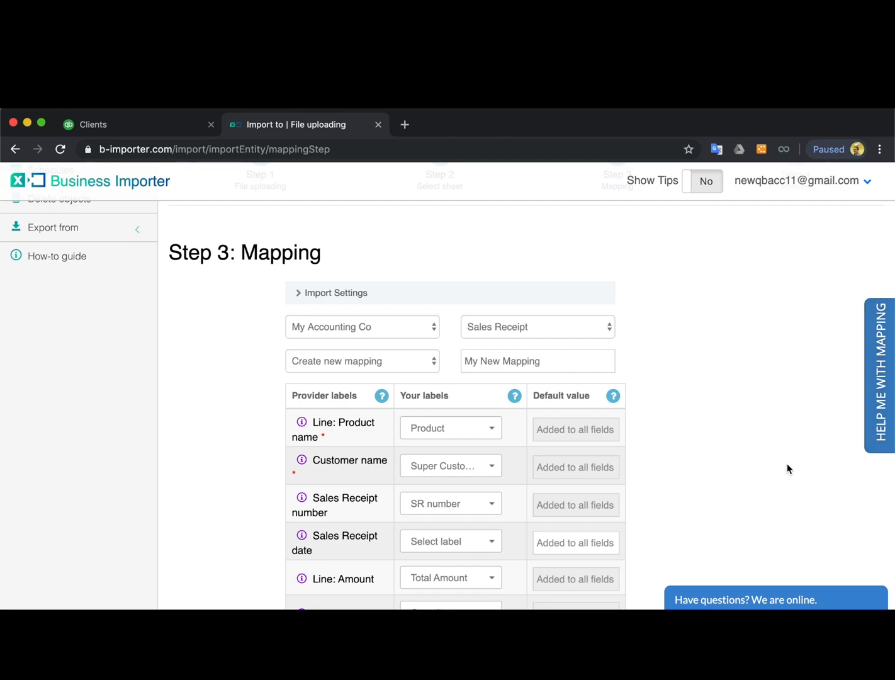
# Step: Enable Help me with mapping and submit the sales receipt mapping
pyautogui.click(881, 373)
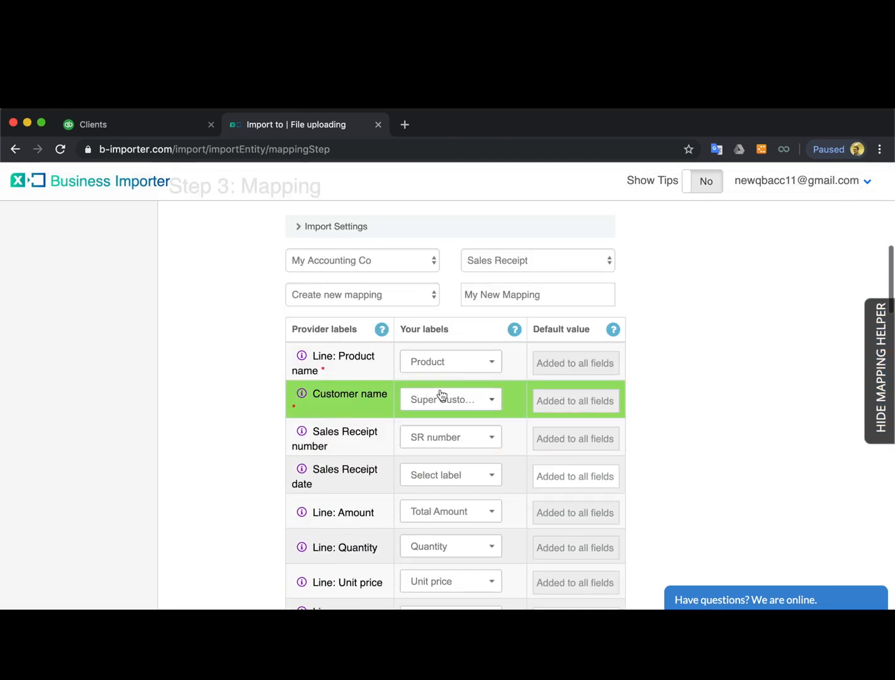
pyautogui.scroll(-3)
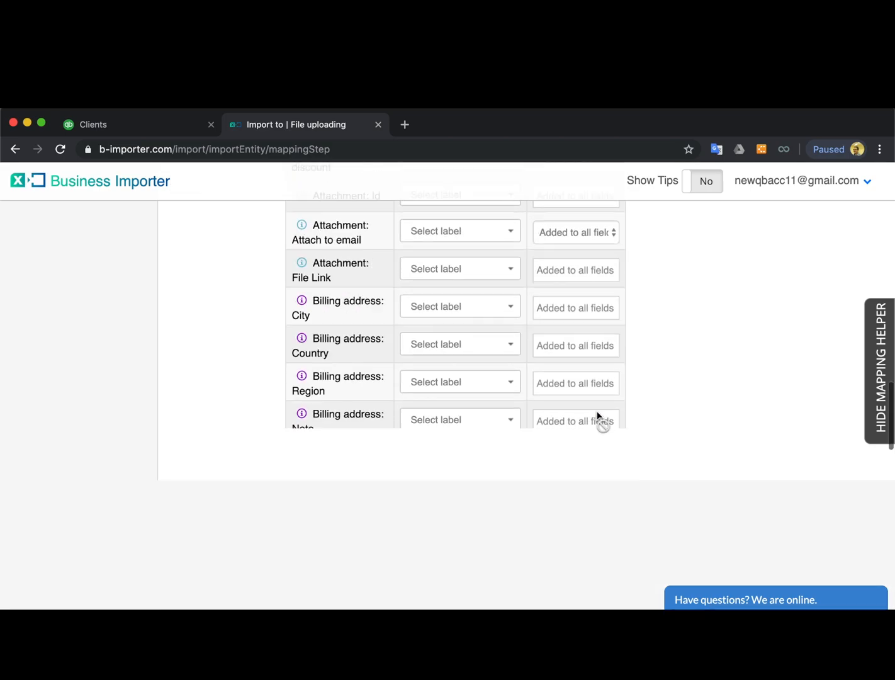
pyautogui.click(455, 479)
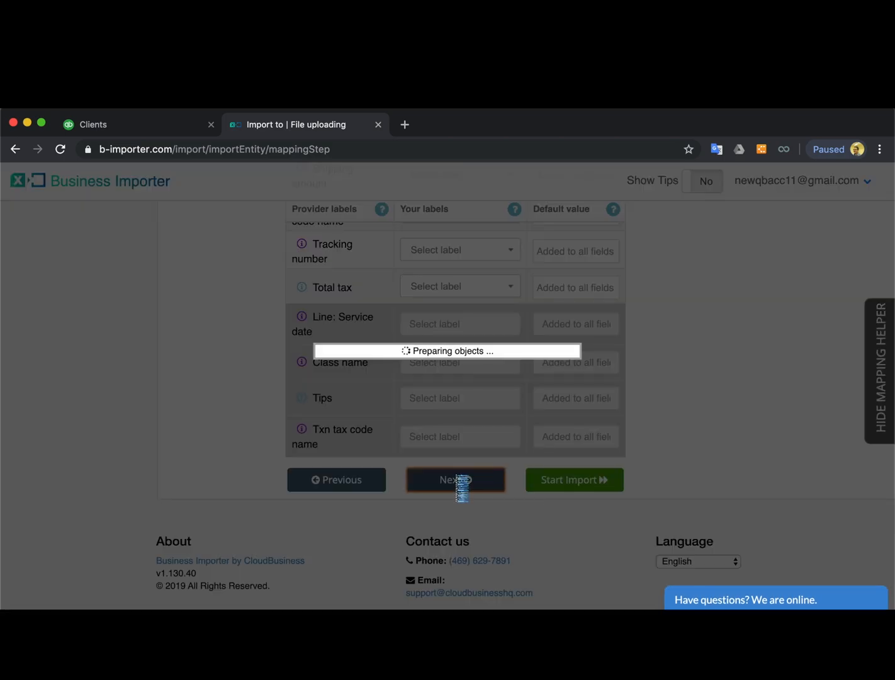
# Step: Import both sales receipts and inspect receipt 196 in QuickBooks
pyautogui.click(456, 479)
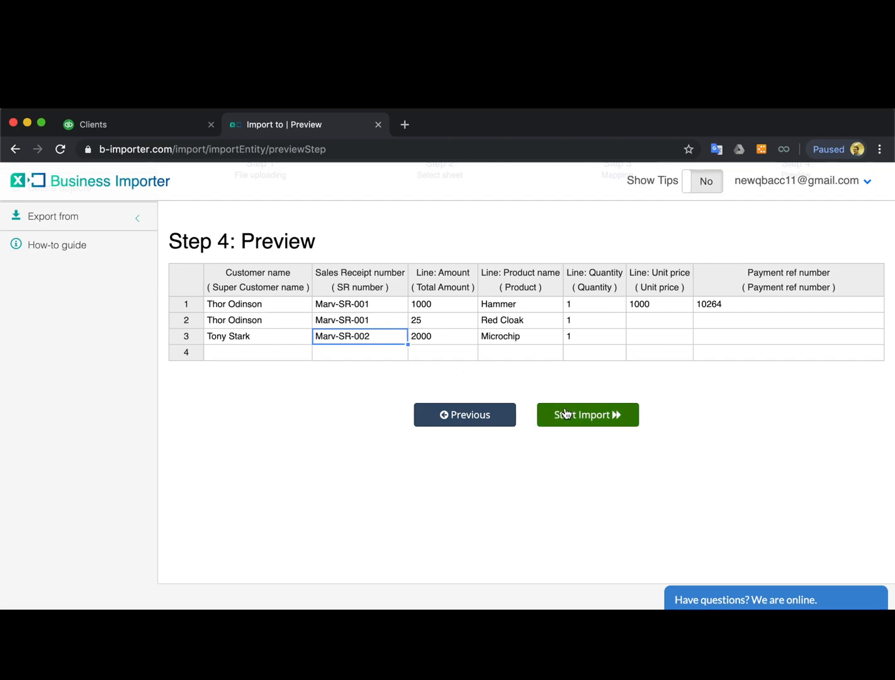
pyautogui.click(587, 414)
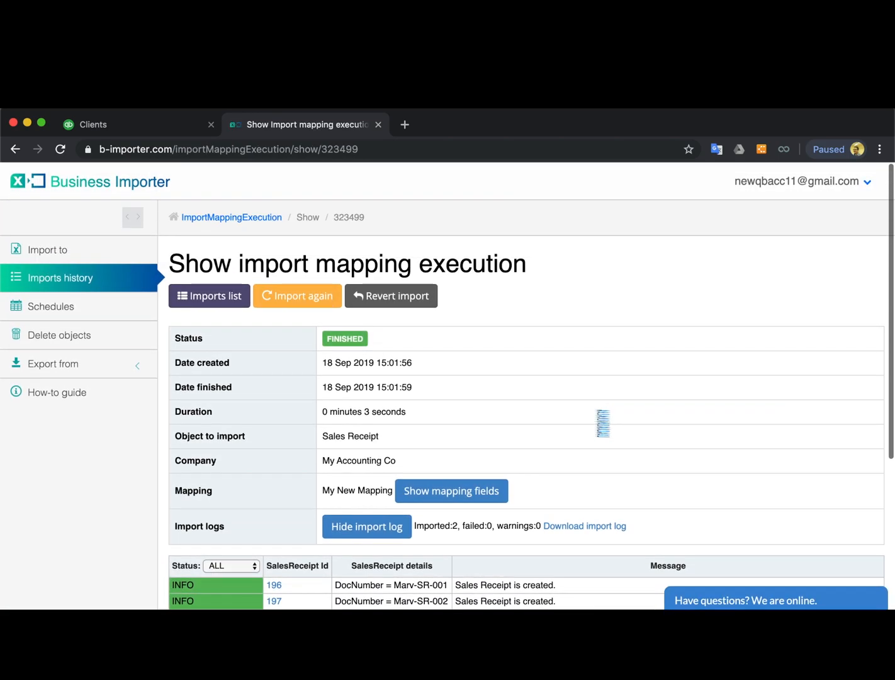
pyautogui.scroll(-3)
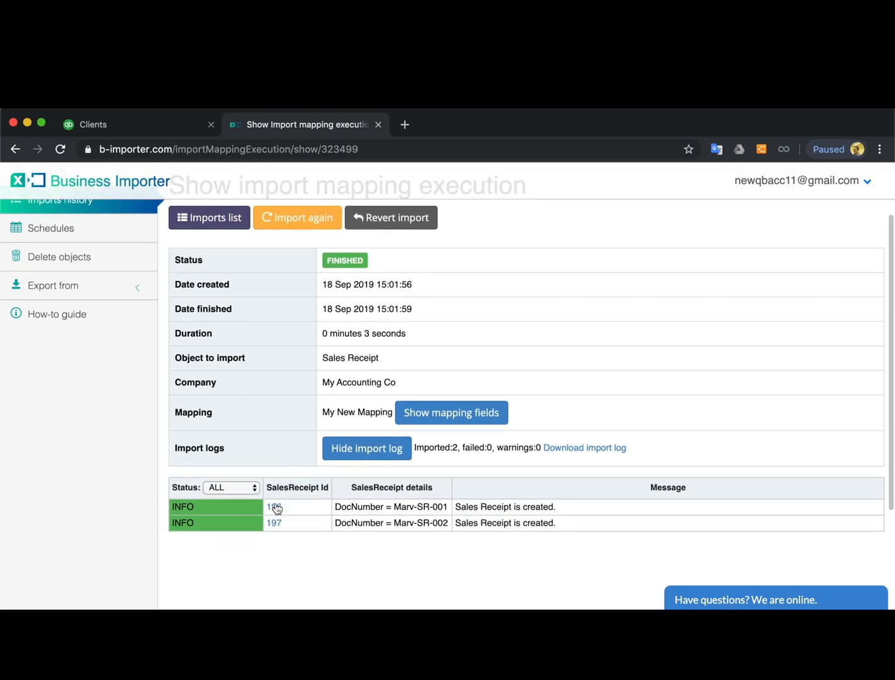
pyautogui.click(273, 507)
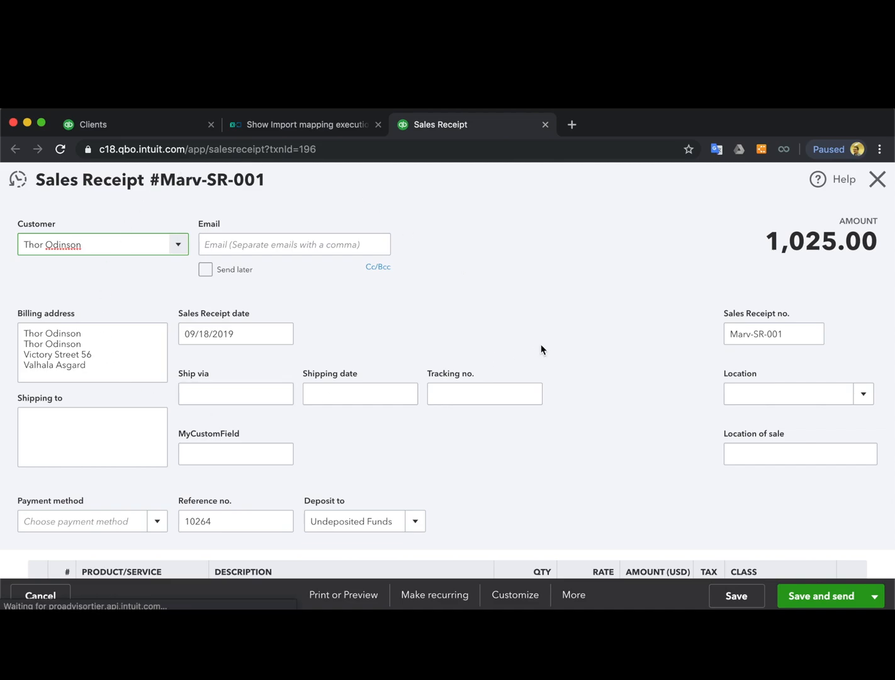
pyautogui.scroll(-3)
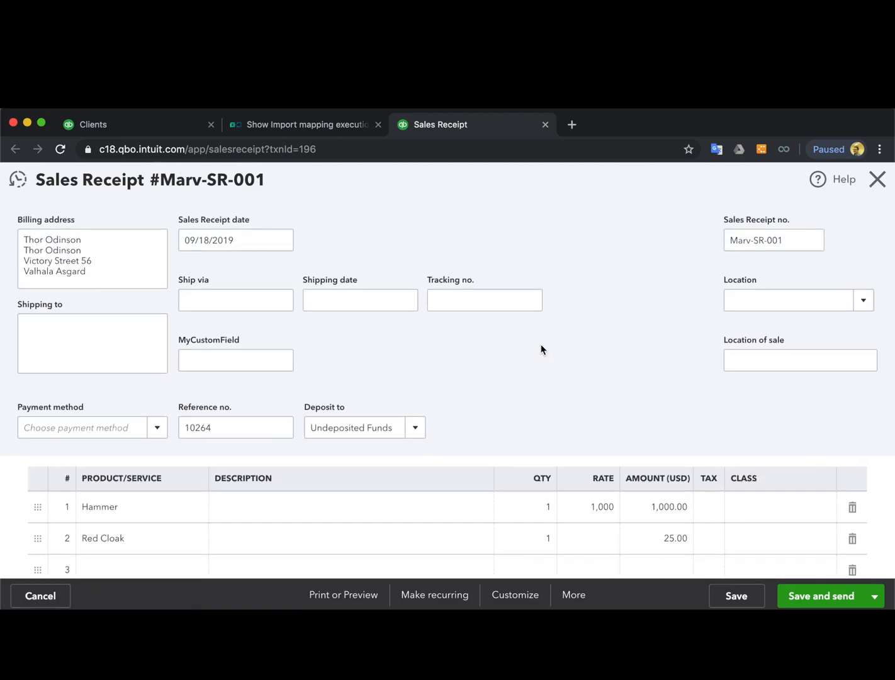
pyautogui.click(546, 124)
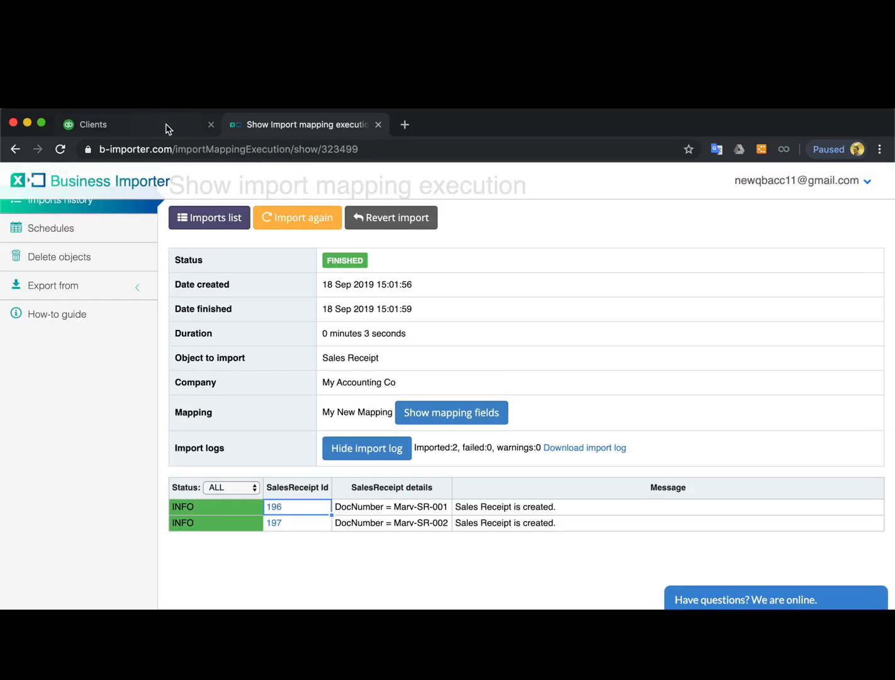
# Step: Check QuickBooks recent transactions, then revert the import citing Wrong data
pyautogui.click(92, 124)
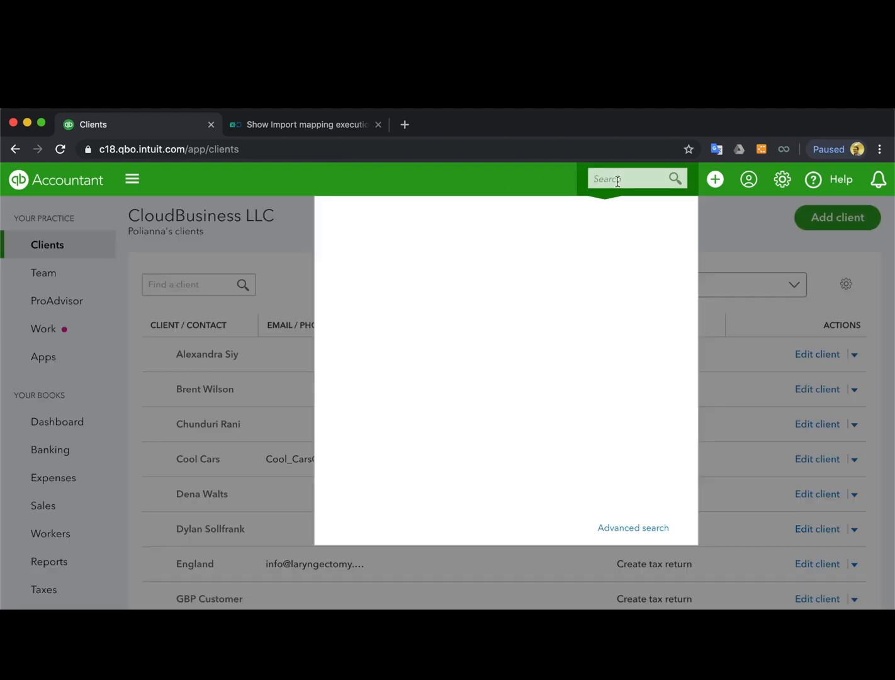
pyautogui.click(629, 178)
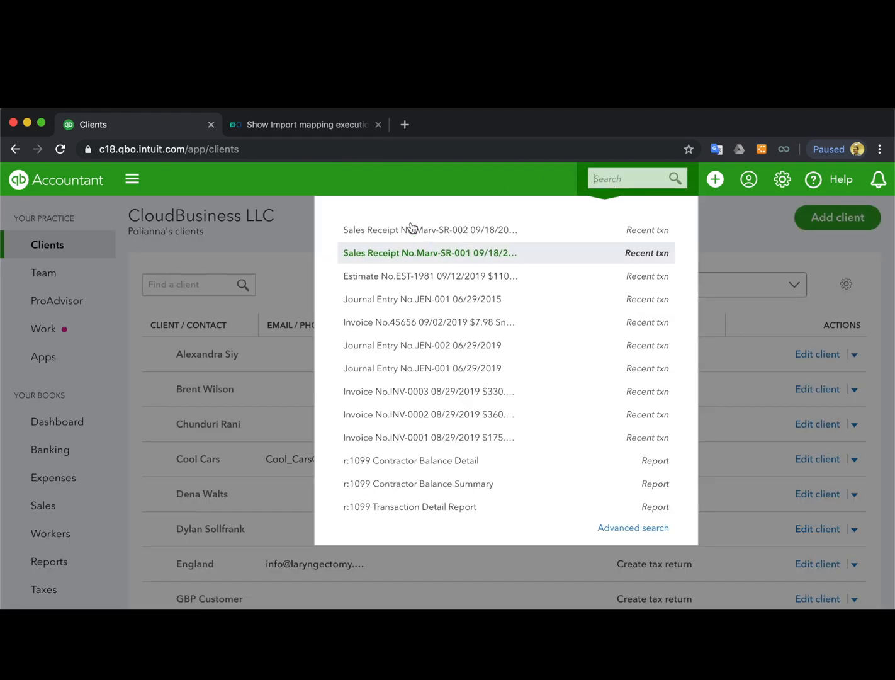
pyautogui.click(307, 125)
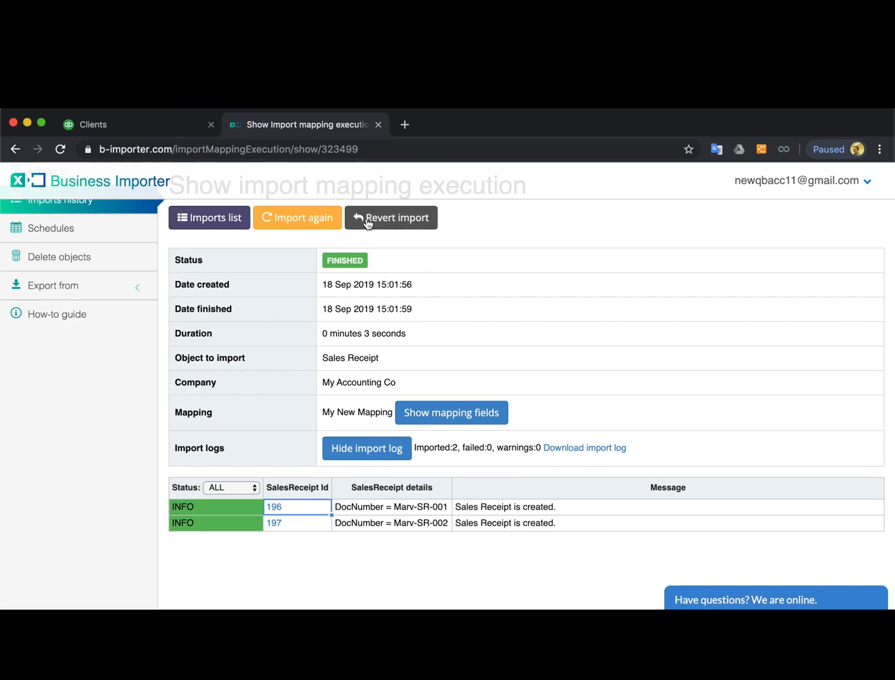
pyautogui.click(390, 217)
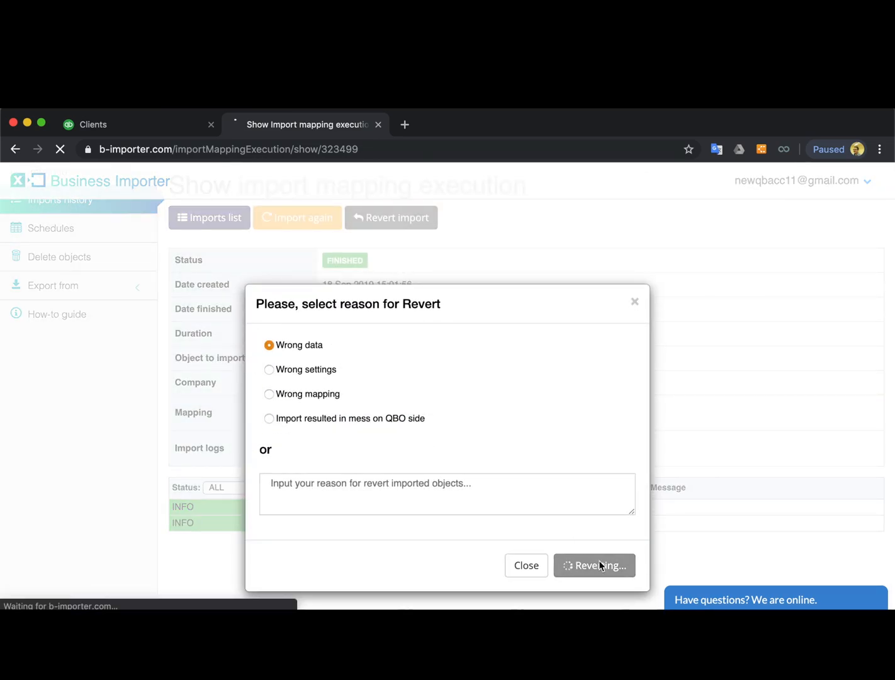
pyautogui.click(594, 565)
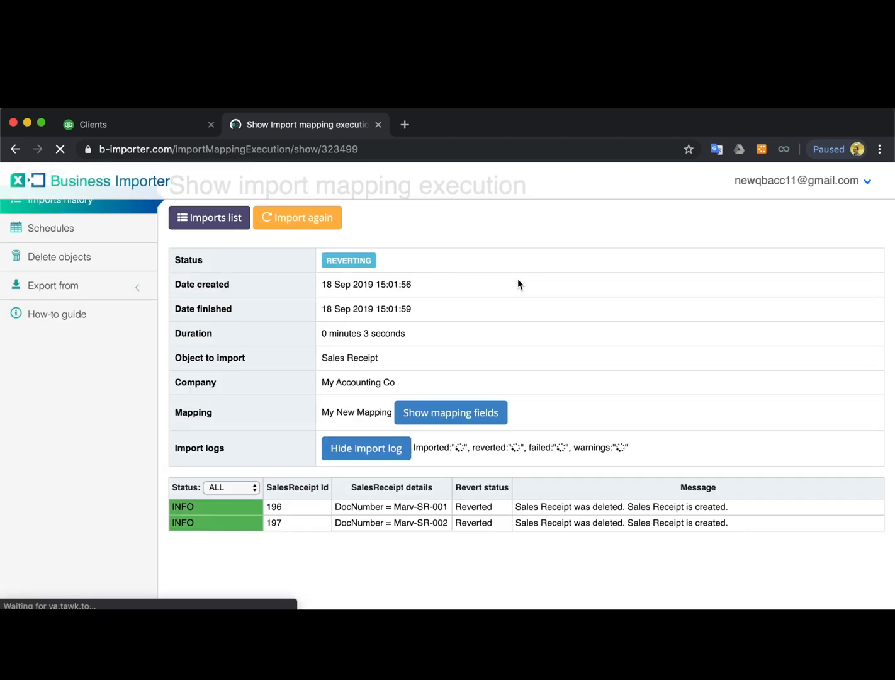
pyautogui.click(94, 124)
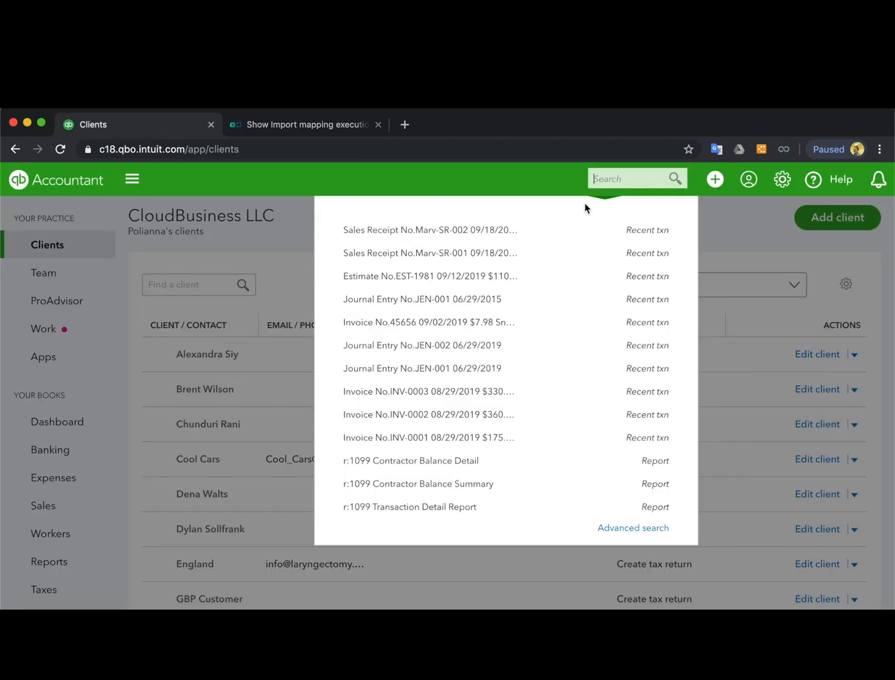